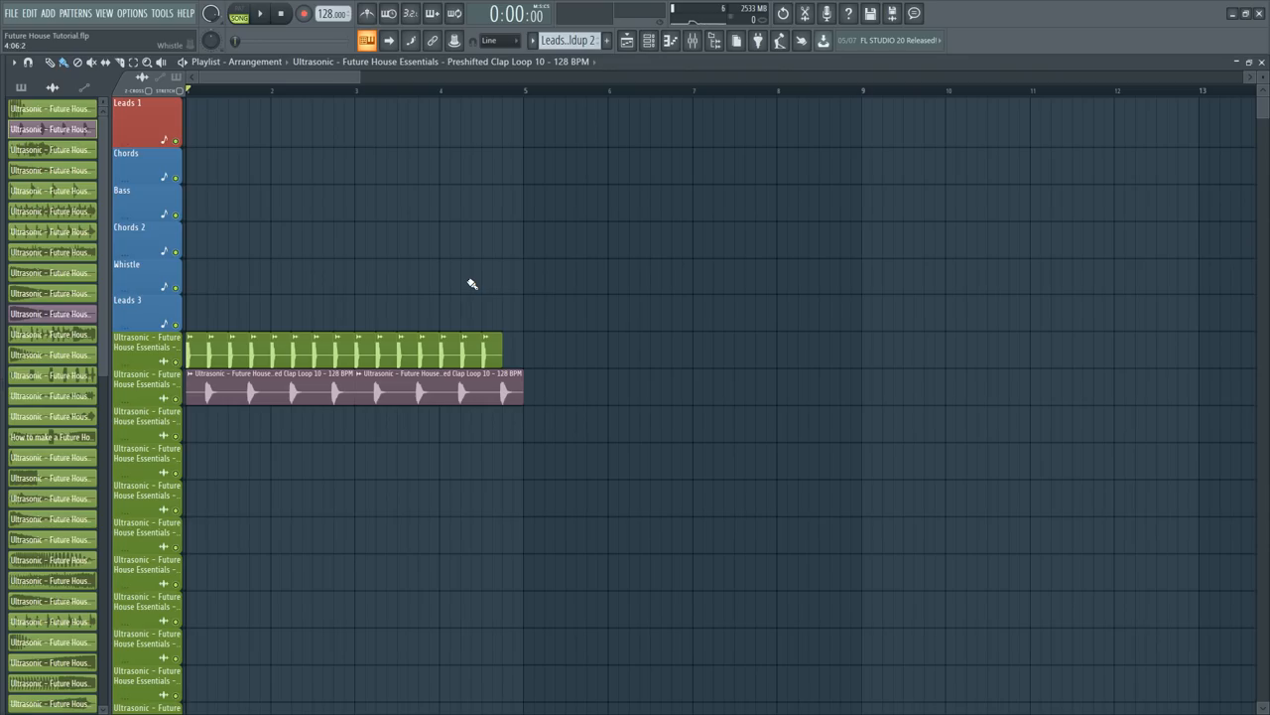
- Close the playlist and bring up the Bass pattern's notes in the piano roll
{"action": "left_click", "coordinate": [260, 14]}
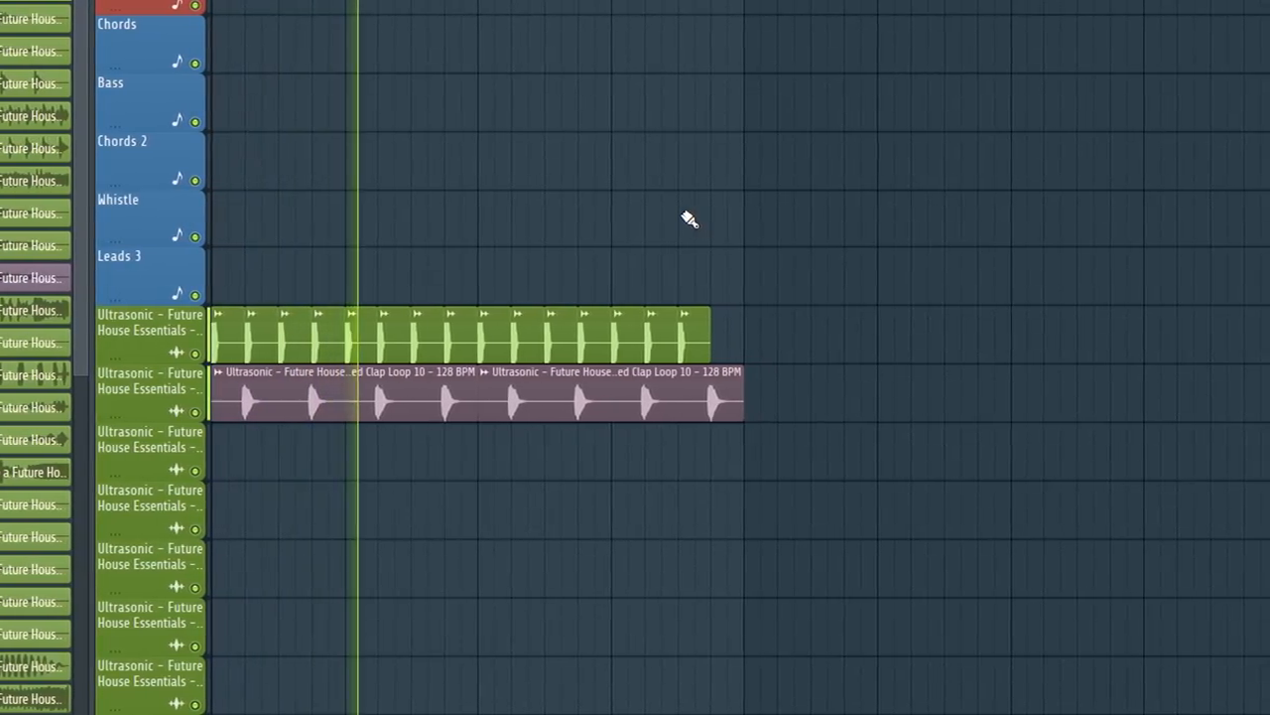
{"action": "scroll", "scroll_direction": "left", "scroll_amount": 3}
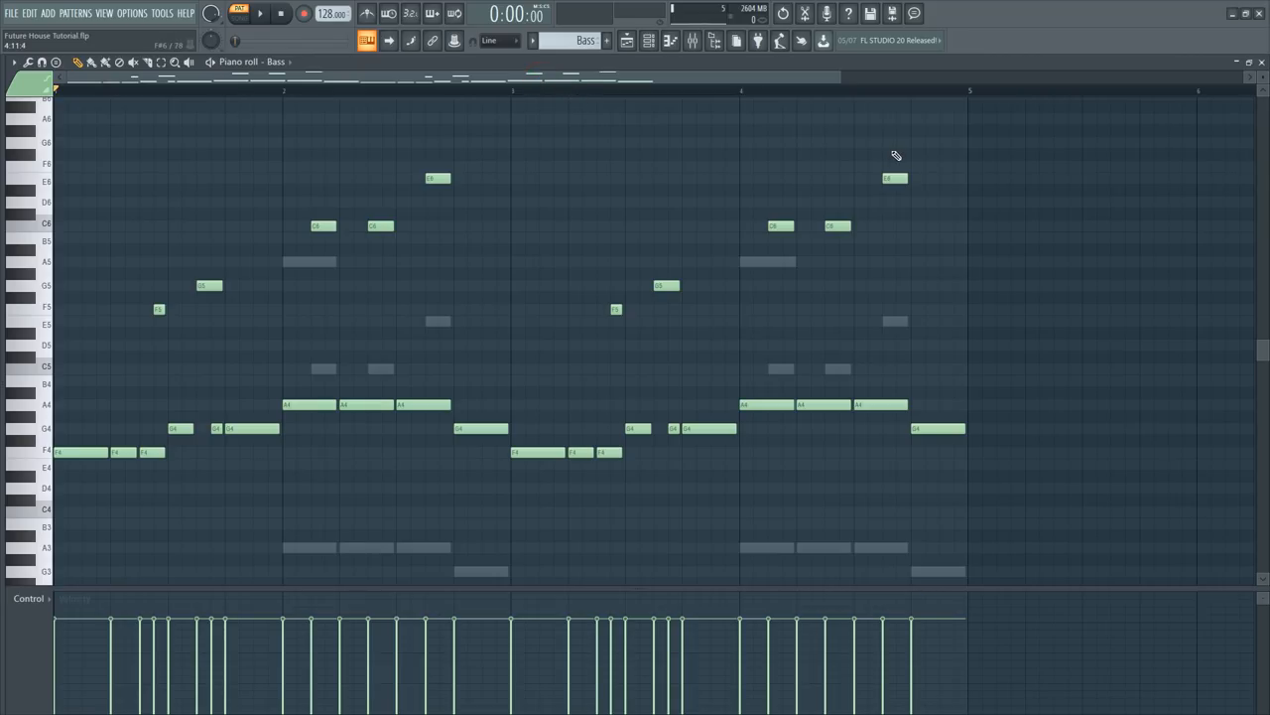
{"action": "mouse_move", "coordinate": [982, 163]}
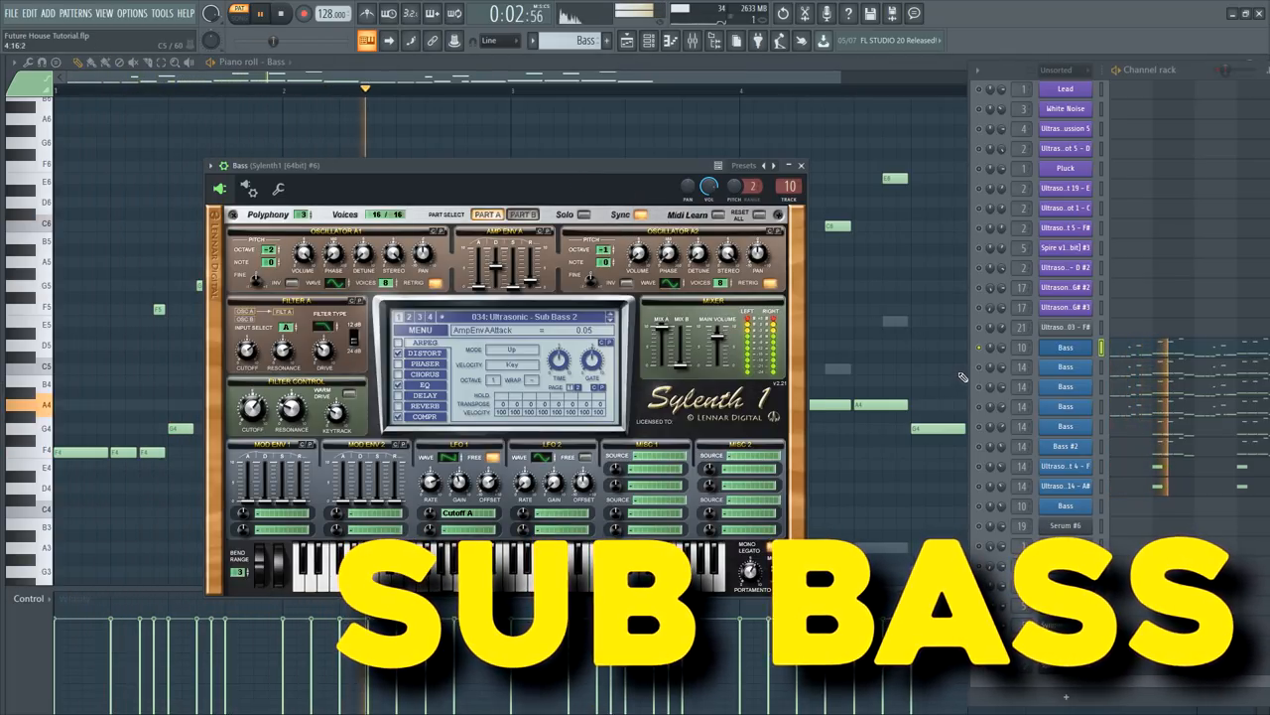
- Solo the Bass channels and open Bass #2's Serum patch, BASS - Brooks 12
{"action": "left_click", "coordinate": [801, 164]}
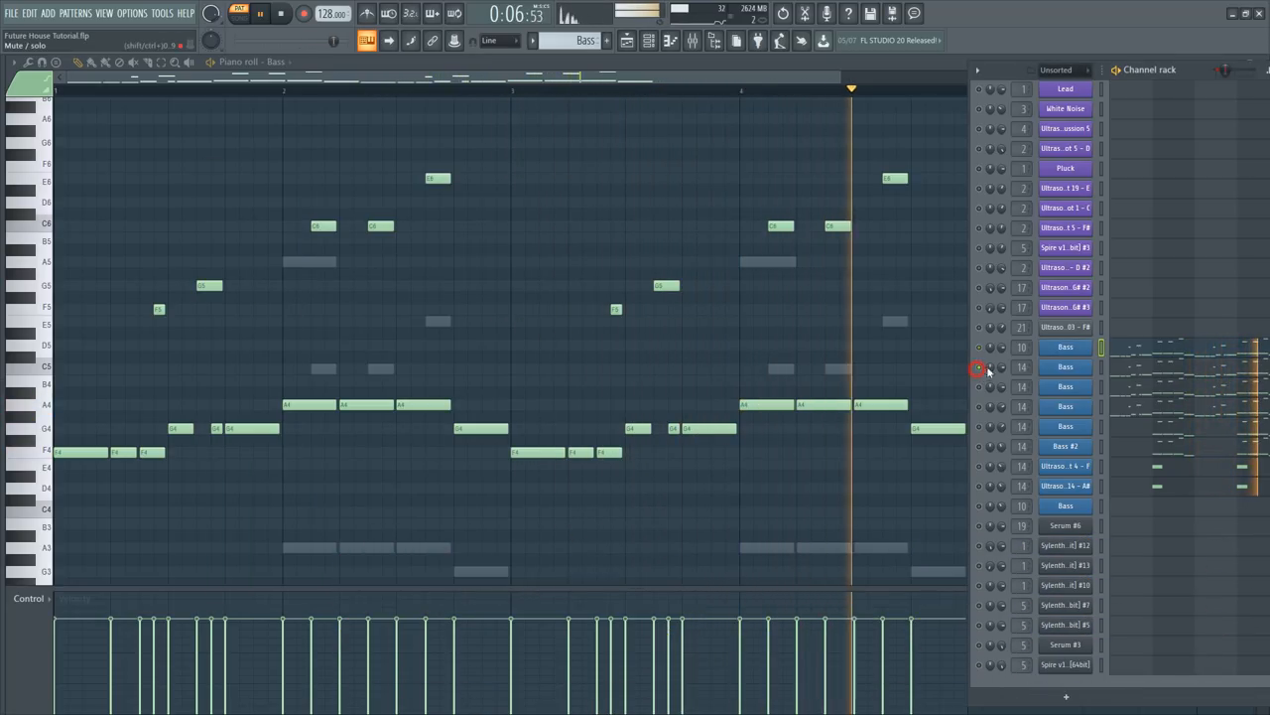
{"action": "double_click", "coordinate": [1065, 368]}
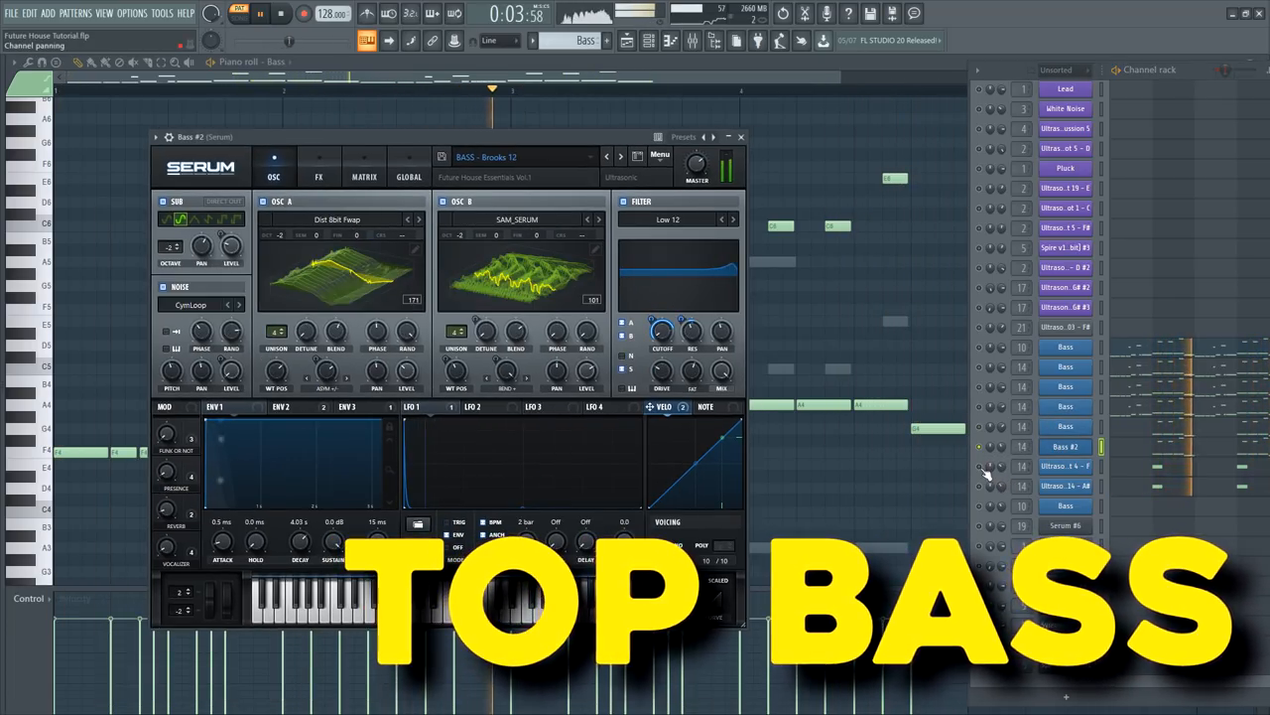
{"action": "left_click", "coordinate": [741, 136]}
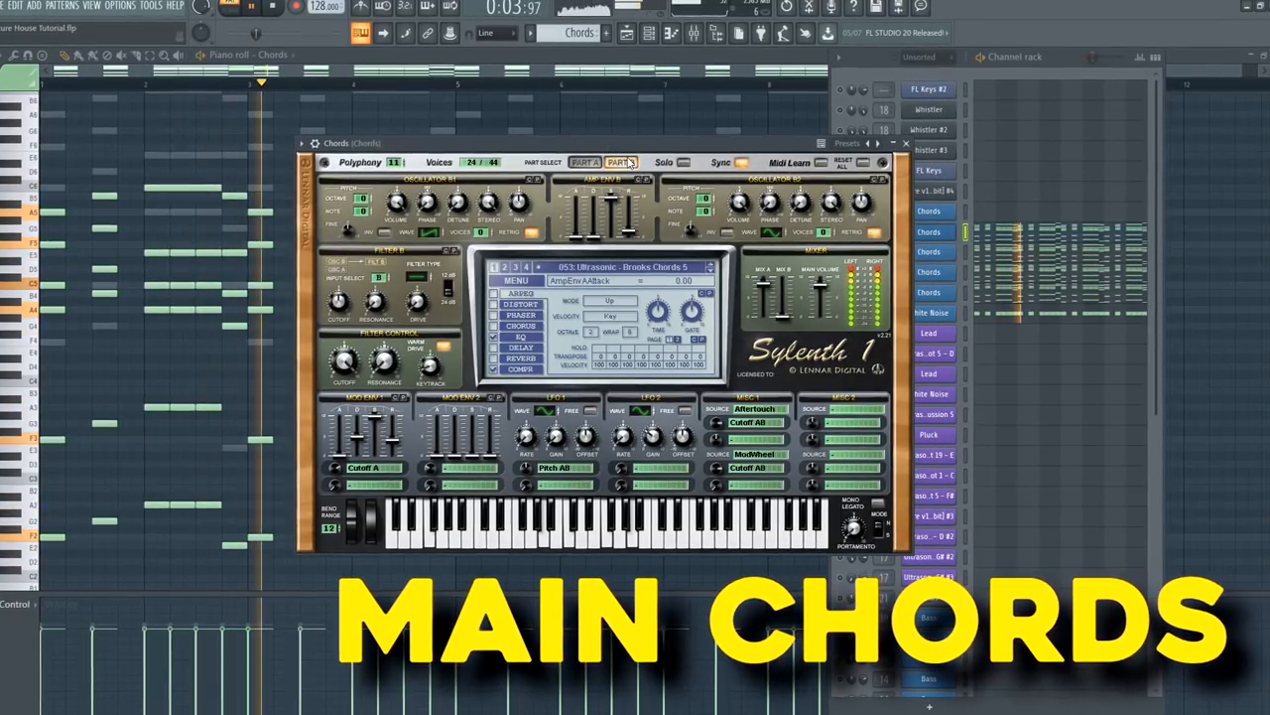
- Select the Chords channel to show its notes and Sylenth1 chords patch
{"action": "left_click", "coordinate": [904, 143]}
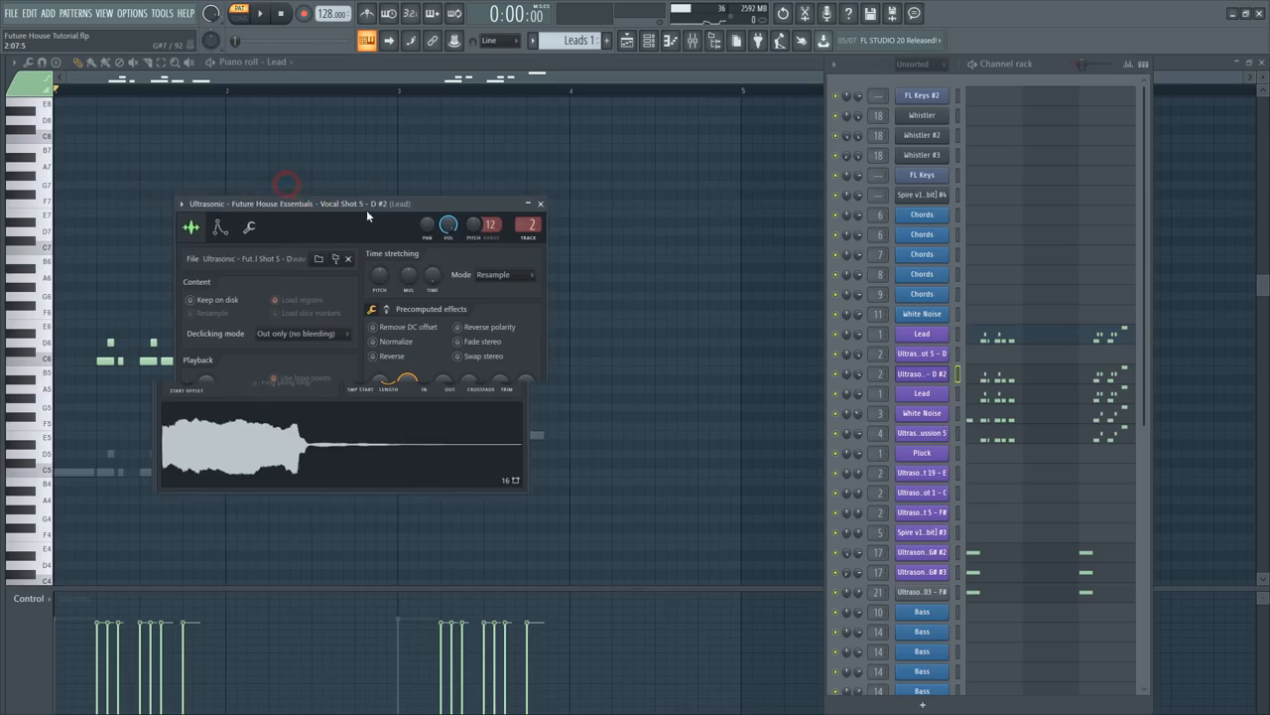
- Preview the Lead Shot 9 G#3 vocal sample settings, then close the sampler windows
{"action": "left_click_drag", "start_coordinate": [337, 204], "coordinate": [258, 103]}
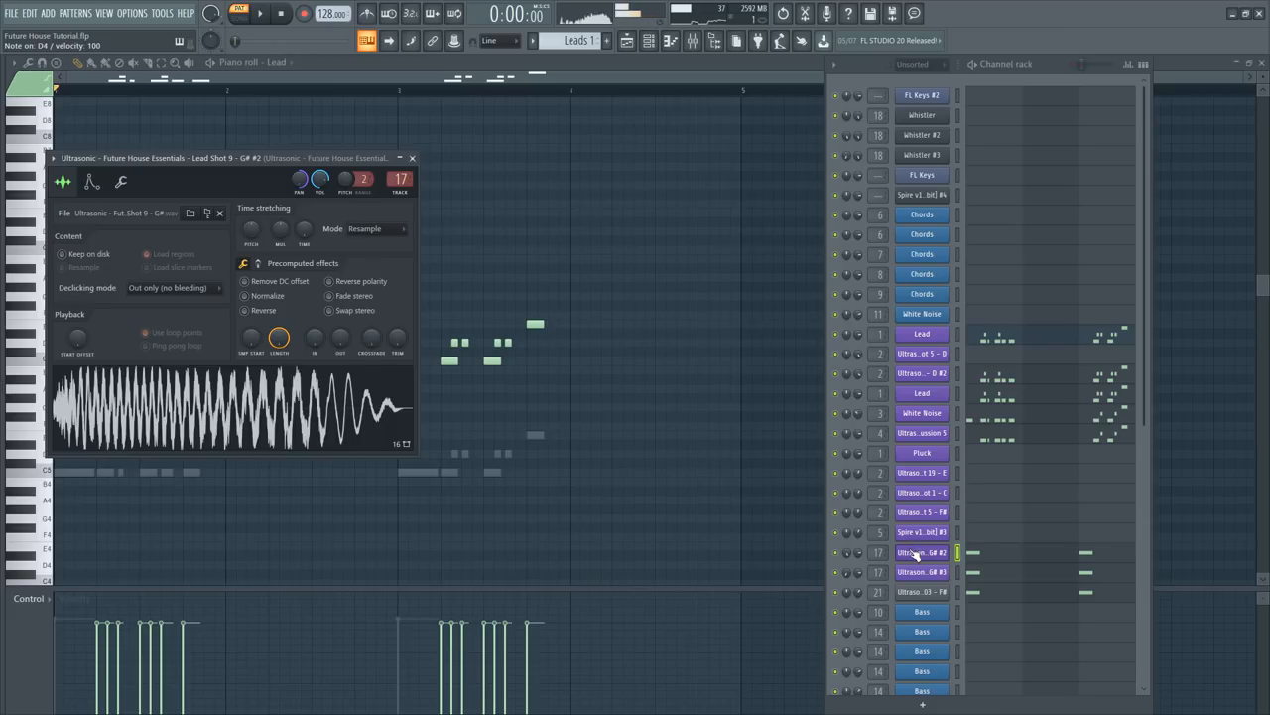
{"action": "left_click", "coordinate": [921, 572]}
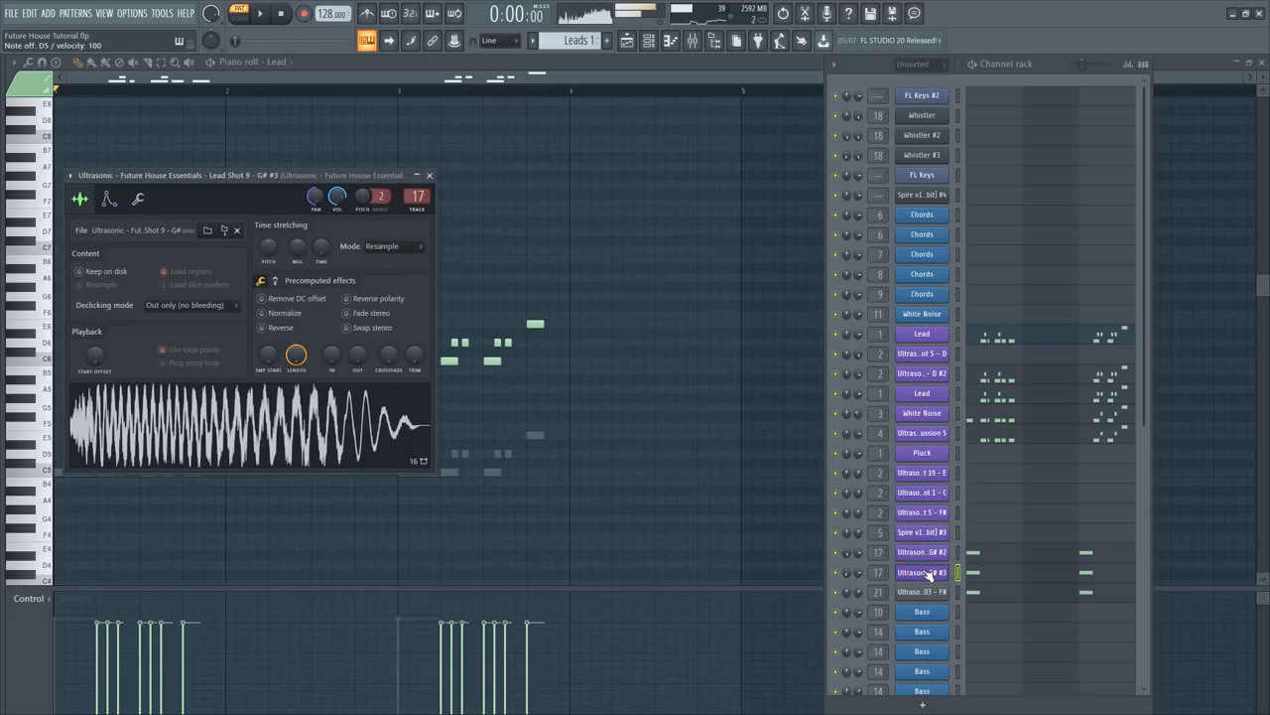
{"action": "left_click", "coordinate": [429, 175]}
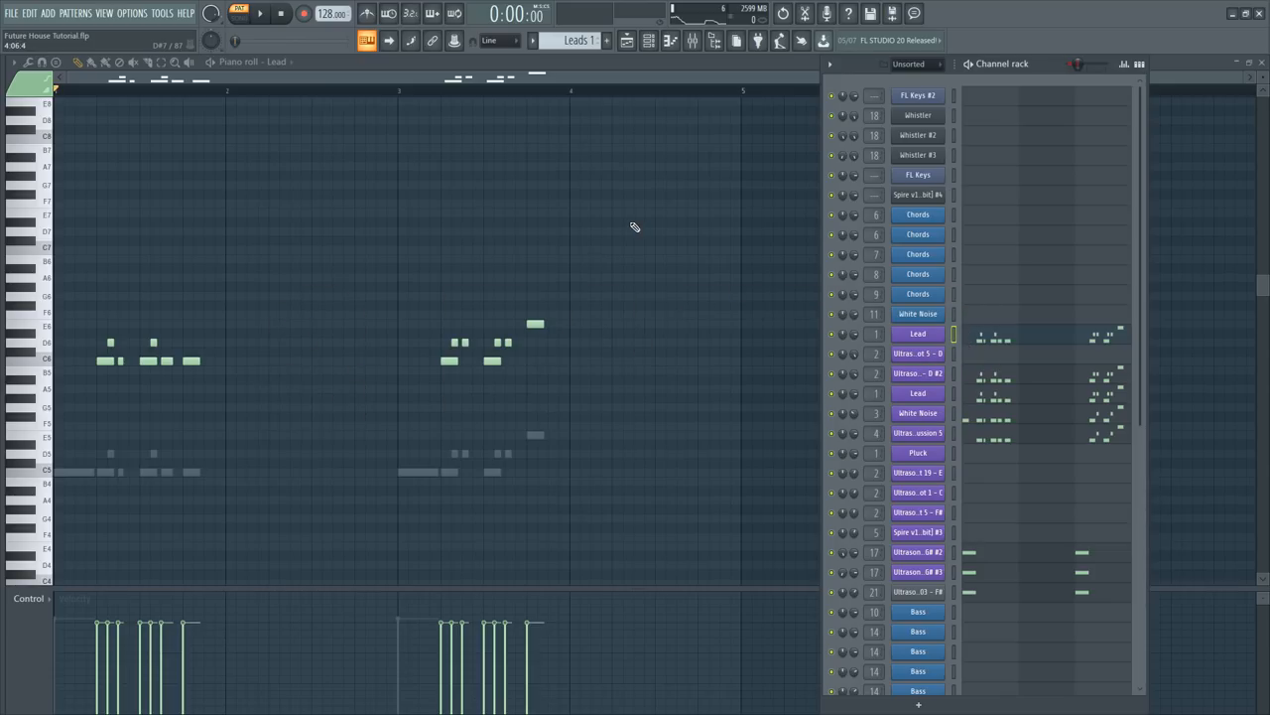
{"action": "left_click", "coordinate": [260, 13]}
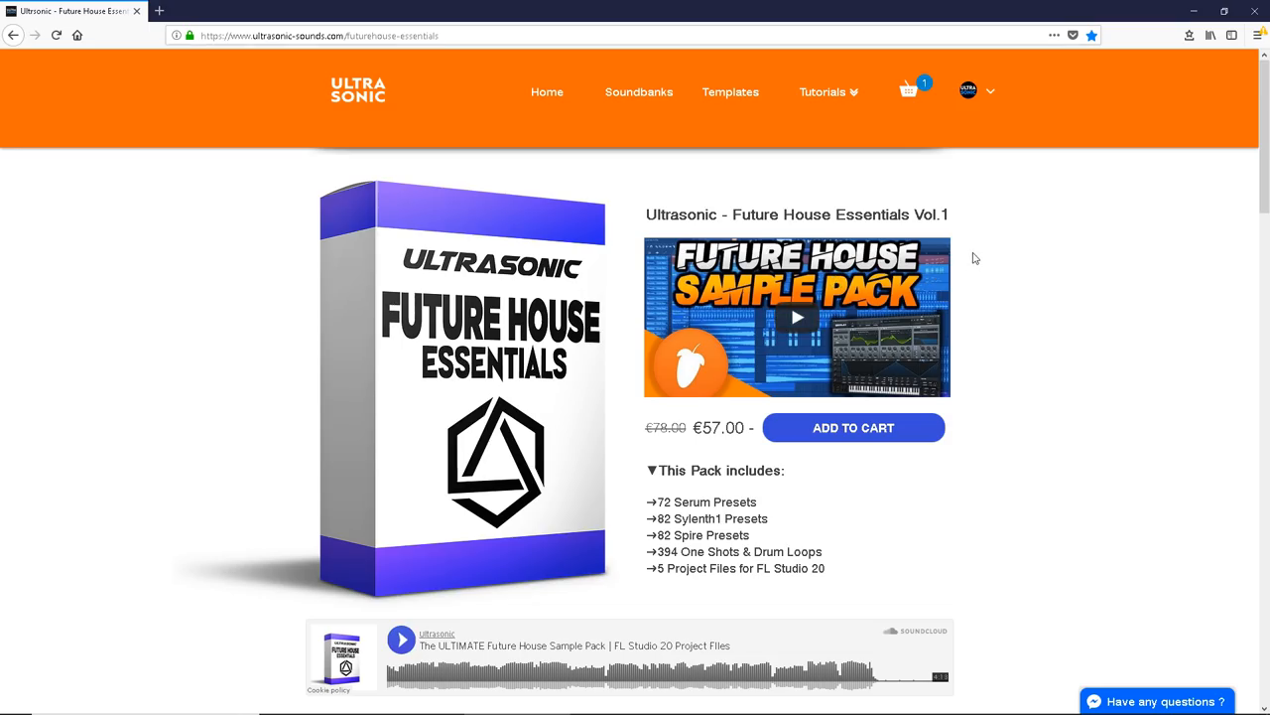
- Scroll the Future House Essentials page to the Presets, Samples and Drum Loops previews
{"action": "scroll", "scroll_direction": "down", "scroll_amount": 3}
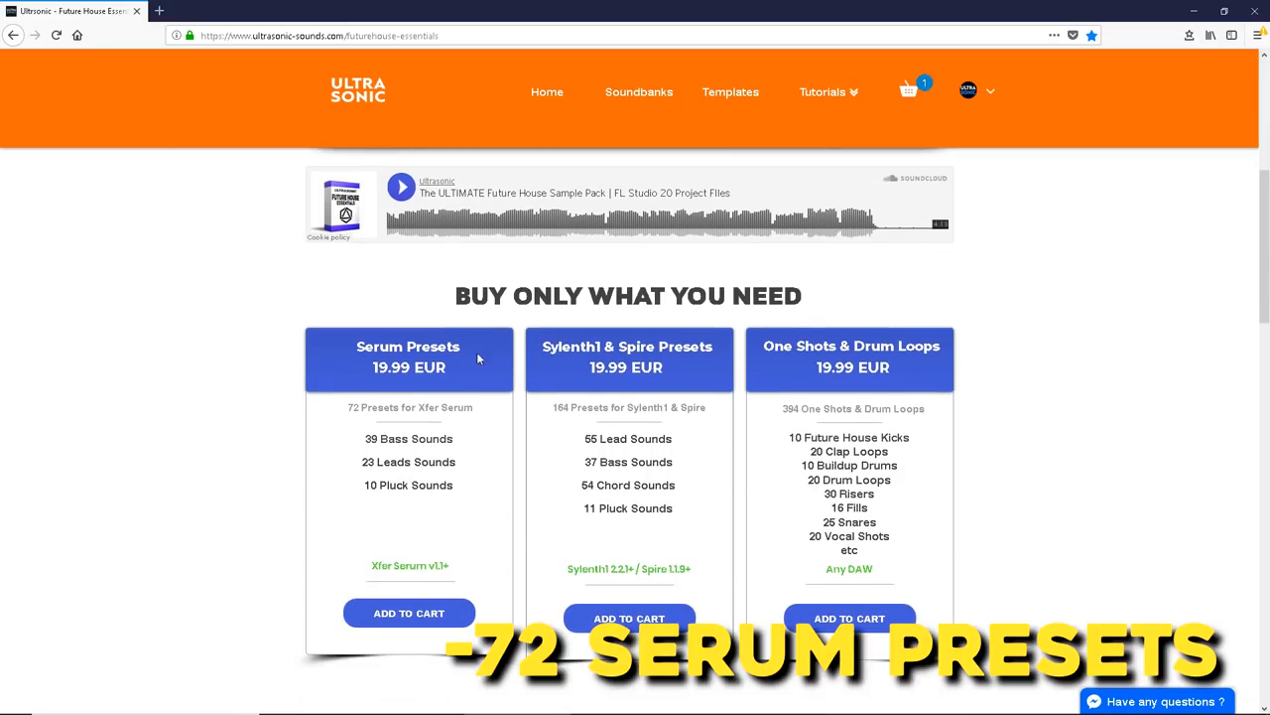
{"action": "scroll", "scroll_direction": "down", "scroll_amount": 3}
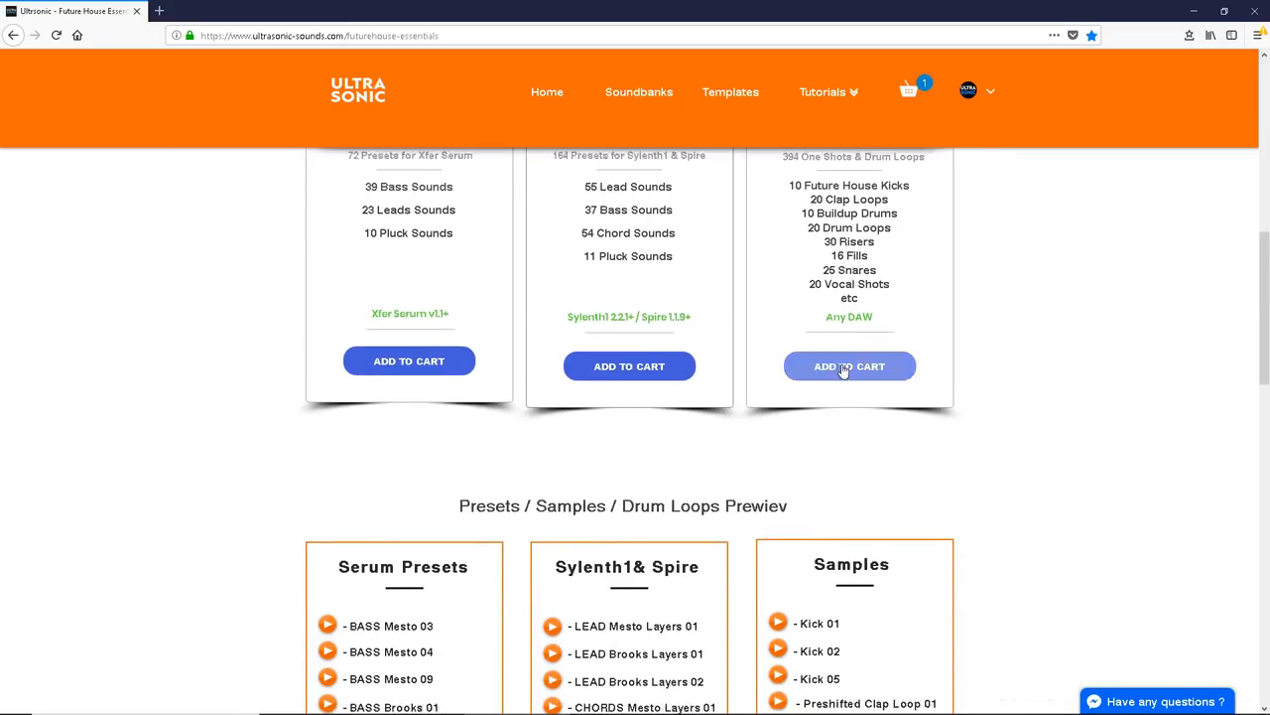
{"action": "scroll", "scroll_direction": "down", "scroll_amount": 3}
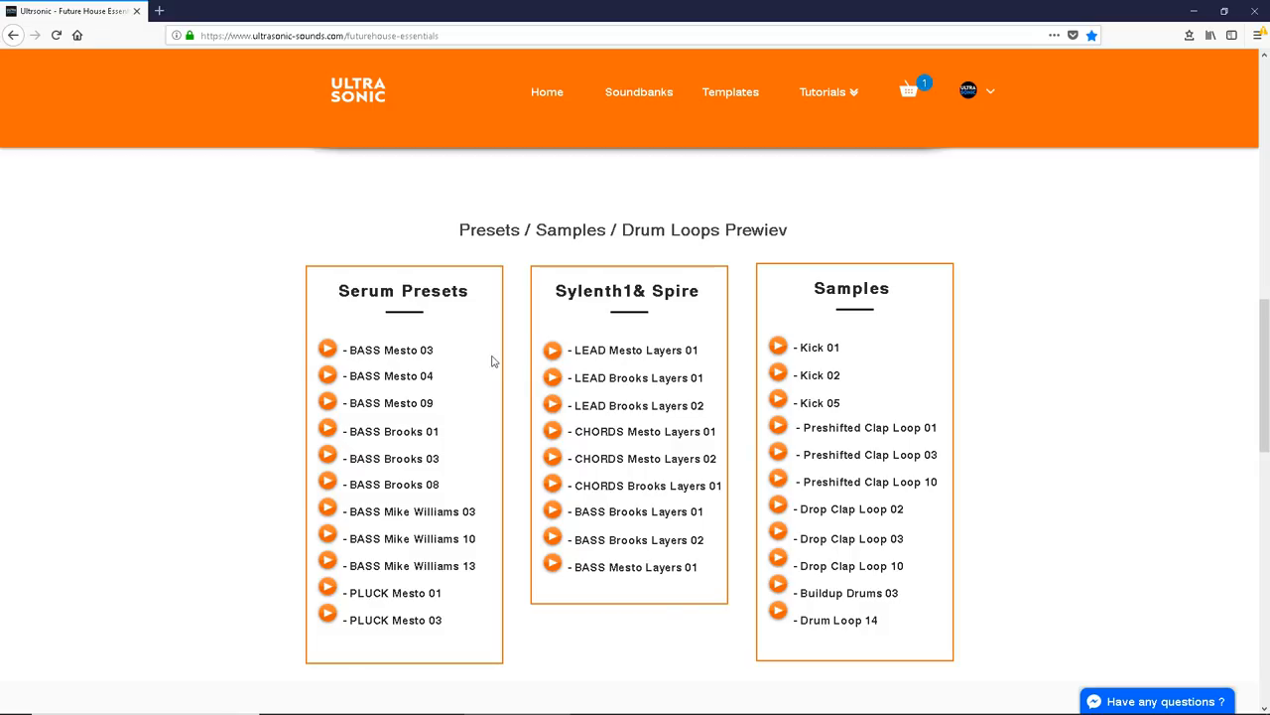
{"action": "scroll", "scroll_direction": "up", "scroll_amount": 3}
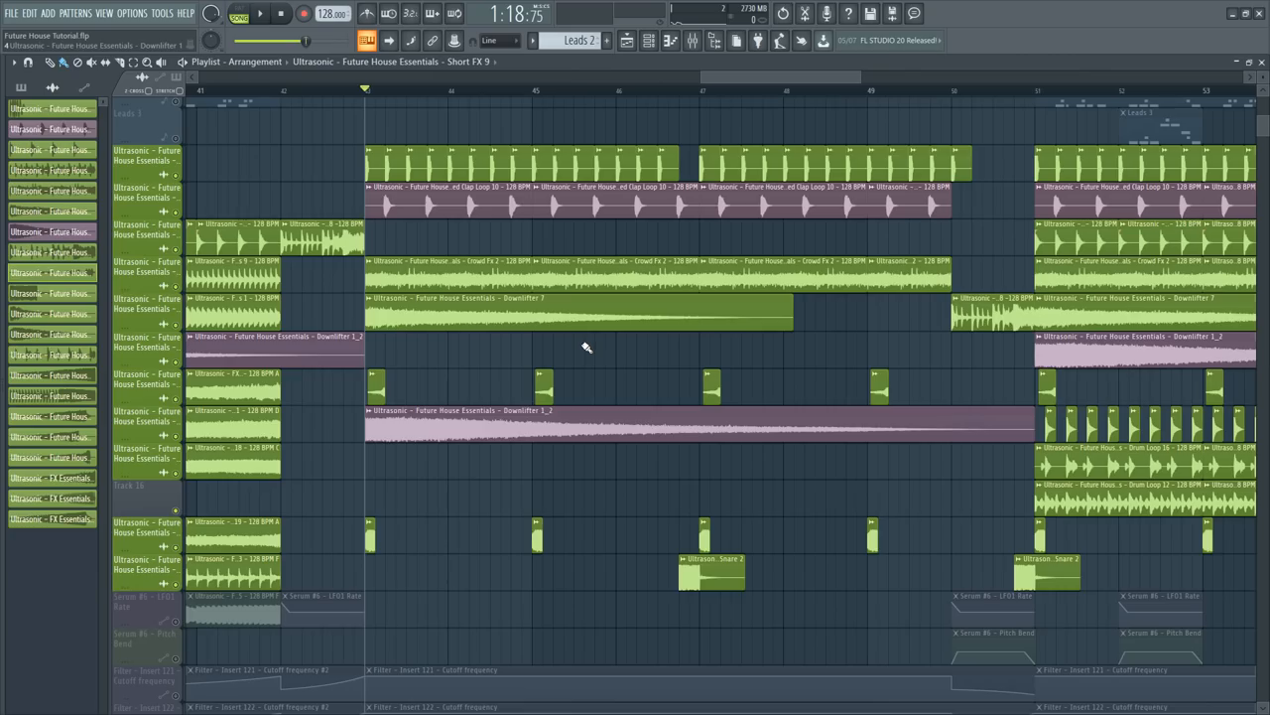
{"action": "mouse_move", "coordinate": [590, 341]}
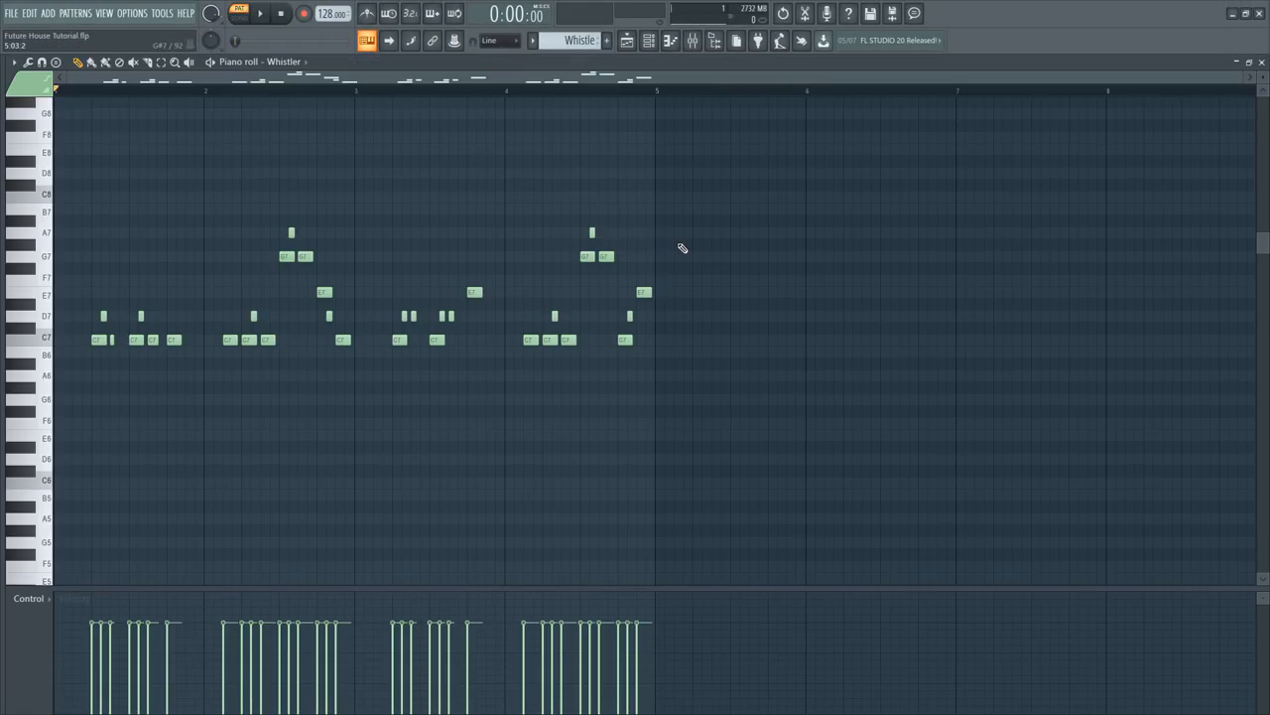
- Close the current window to bring up the Whistler pattern's notes
{"action": "left_click", "coordinate": [260, 13]}
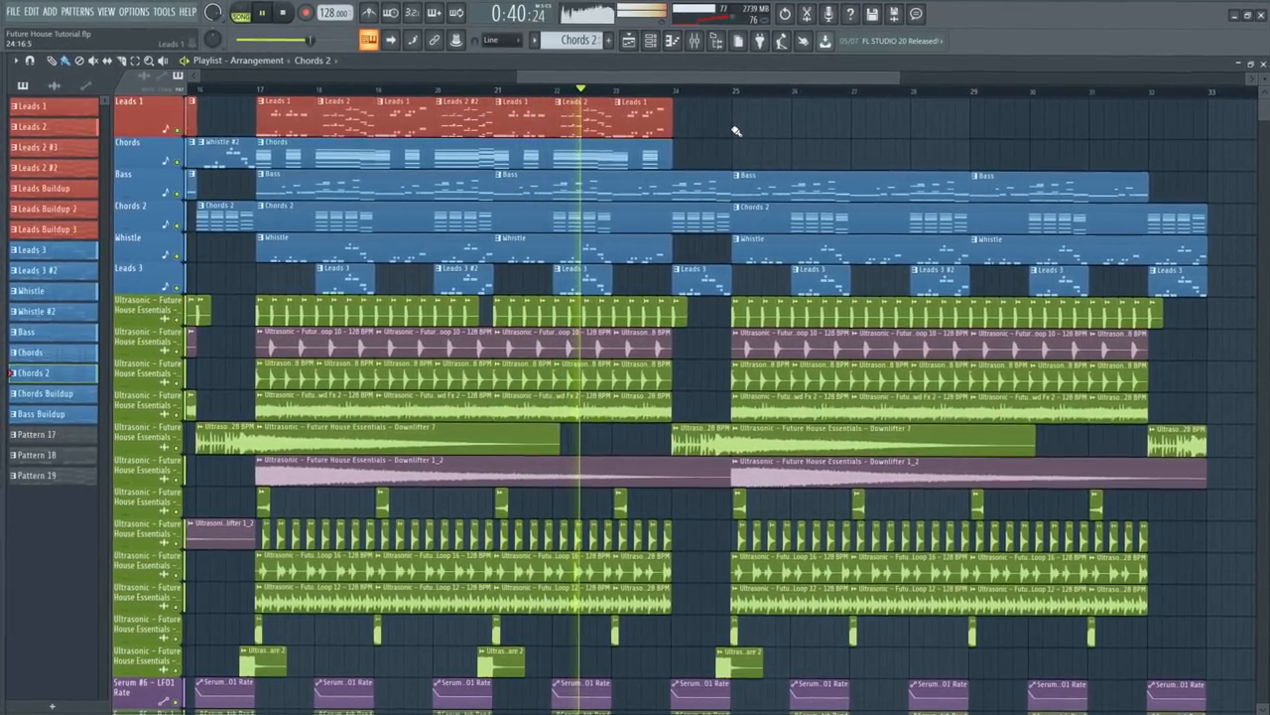
- Listen to the arrangement of leads, chords, bass, whistle, drums and FX in Song mode
{"action": "left_click", "coordinate": [264, 13]}
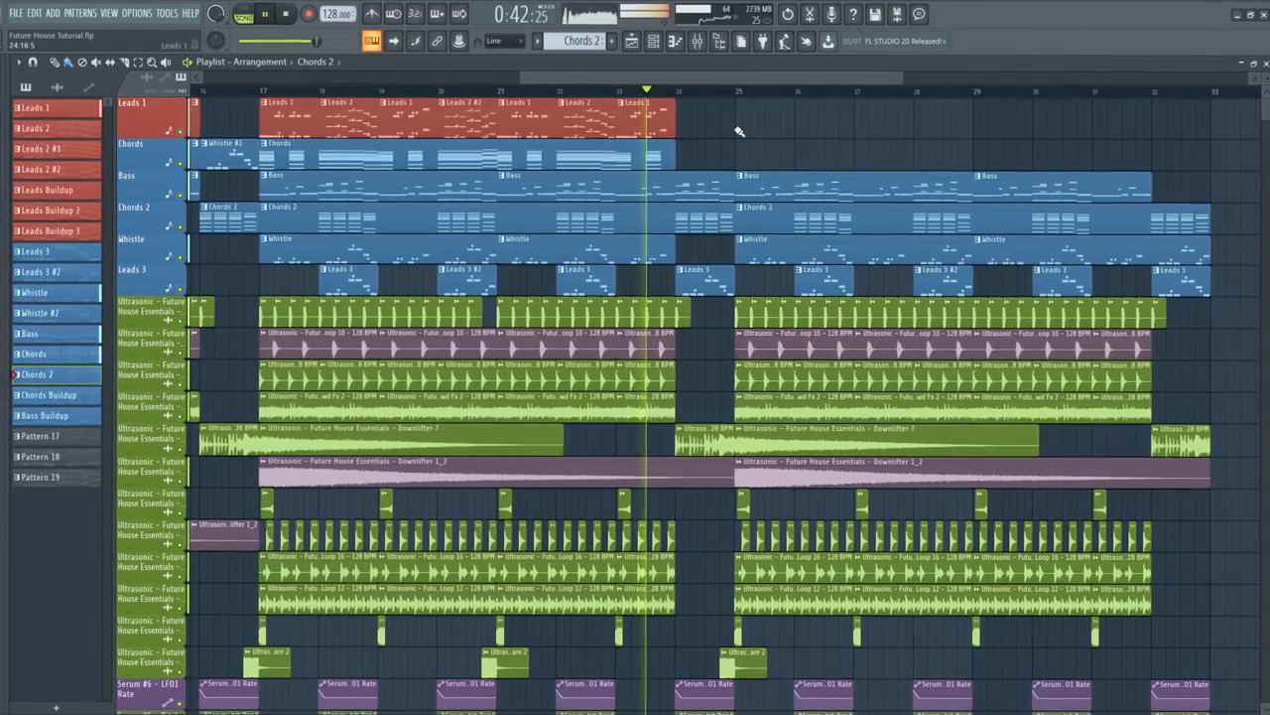